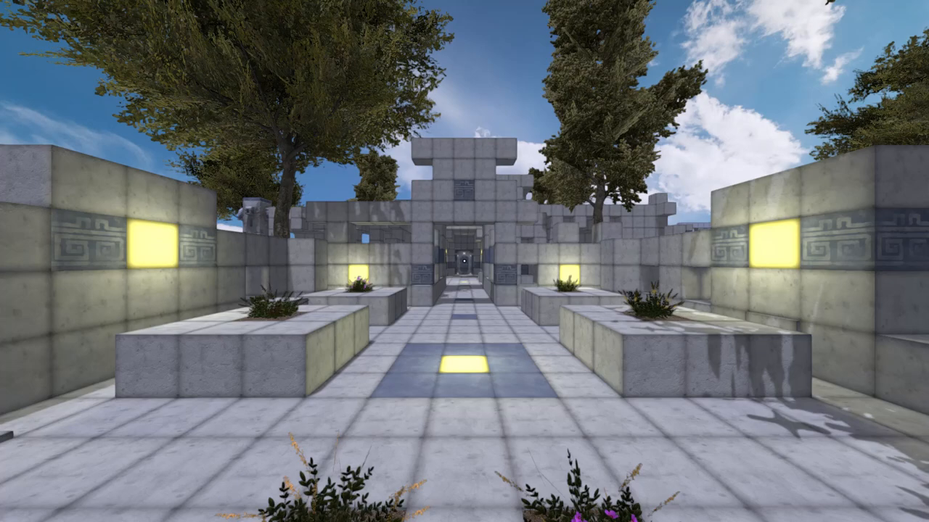
mouse_move(464, 261)
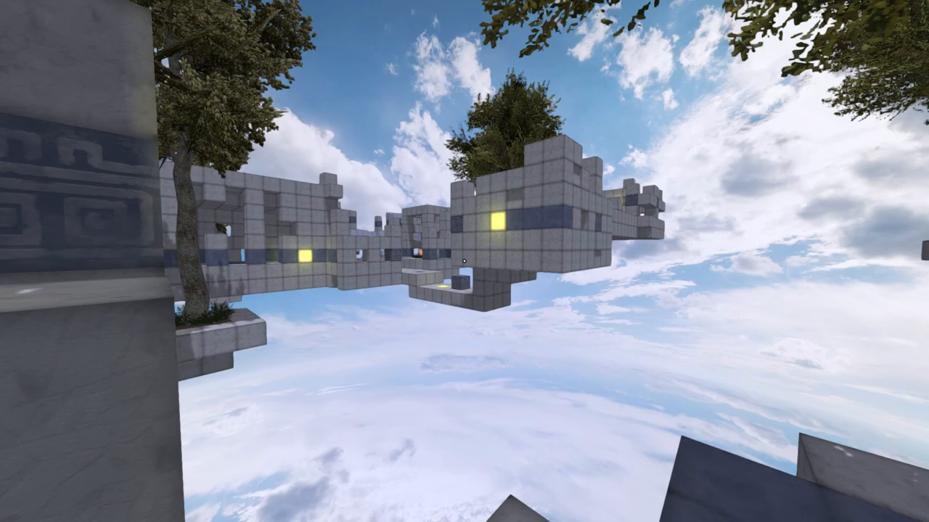
mouse_move(464, 262)
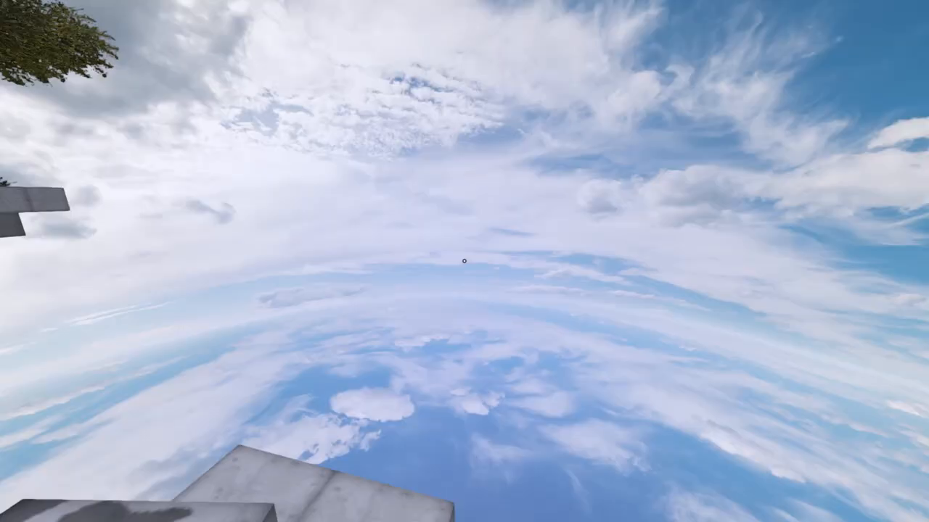
mouse_move(465, 261)
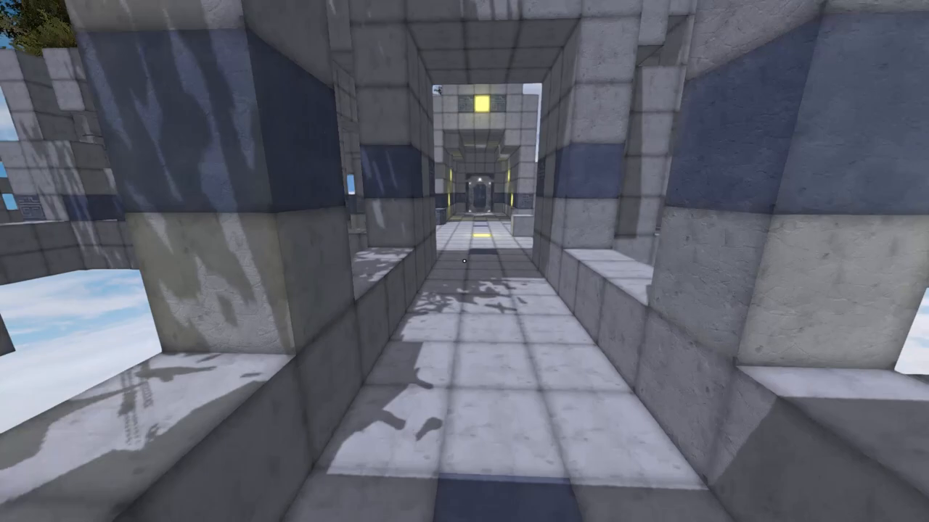
Step: Walk forward across the floating platforms into the stone corridor toward the red cube
key(w)
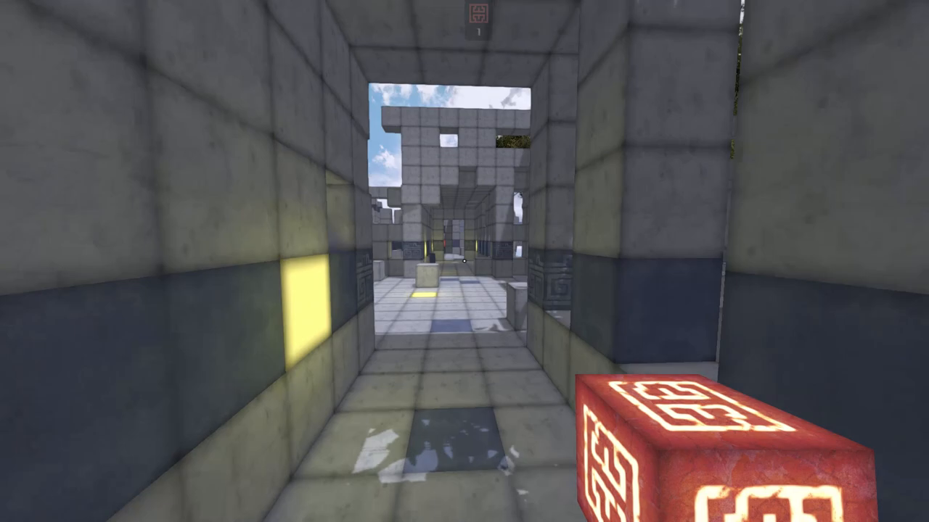
Step: Carry the red cube forward through the courtyards into the yellow-lit corridor
key(w)
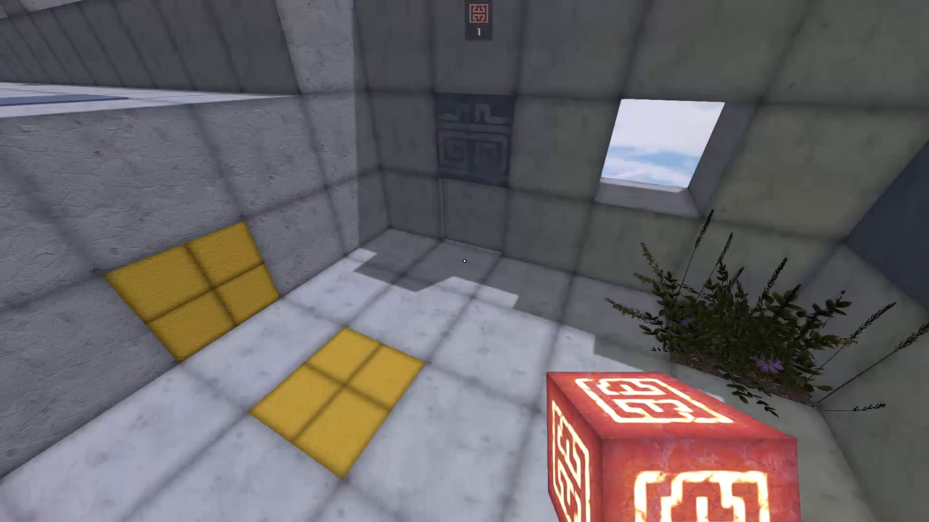
mouse_move(464, 261)
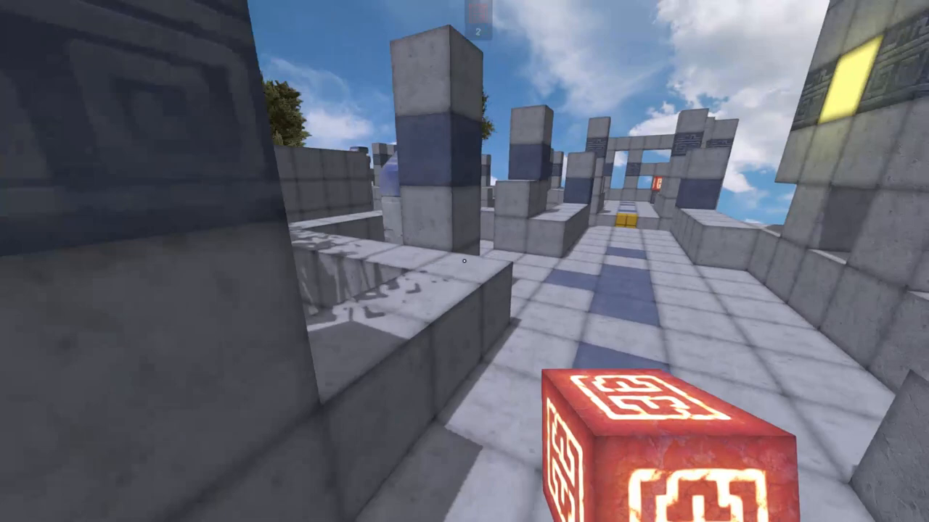
mouse_move(464, 261)
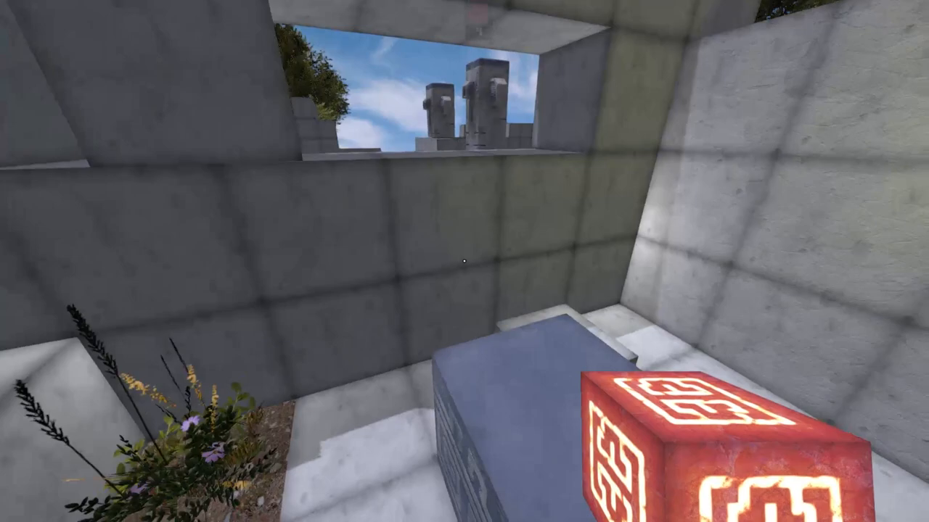
mouse_move(465, 261)
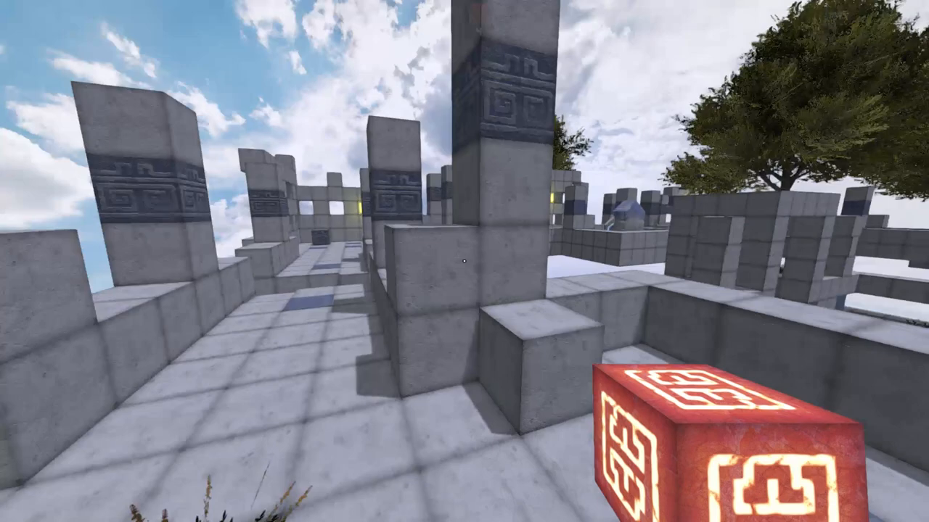
mouse_move(464, 261)
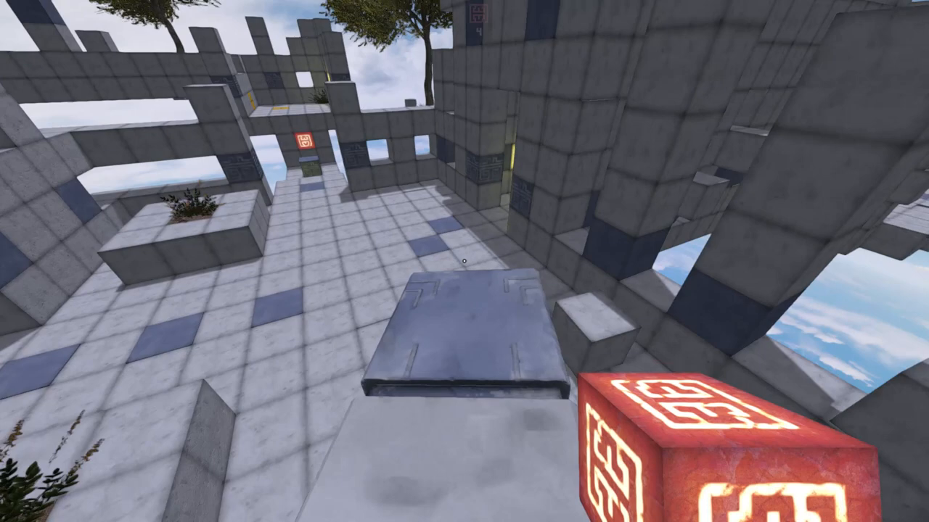
mouse_move(465, 261)
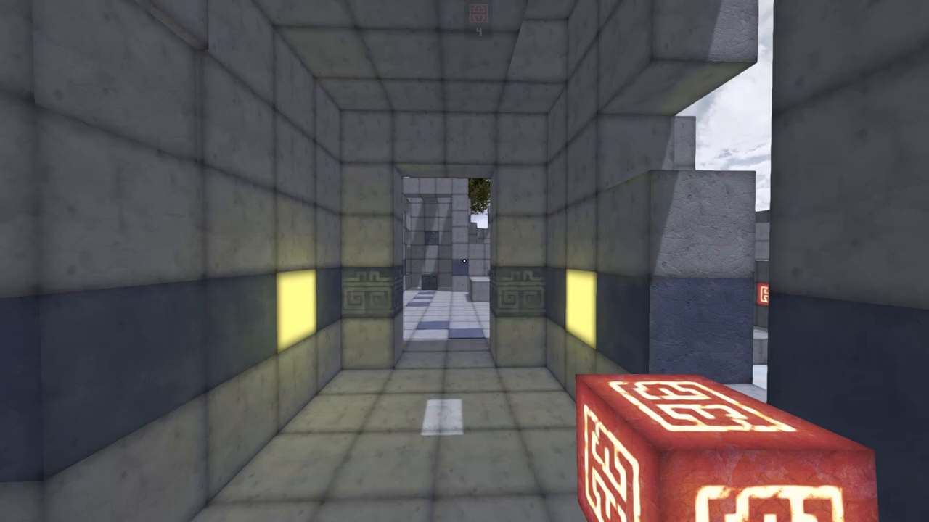
Step: Walk through the remaining rooms with the red cube toward the exit portal
key(w)
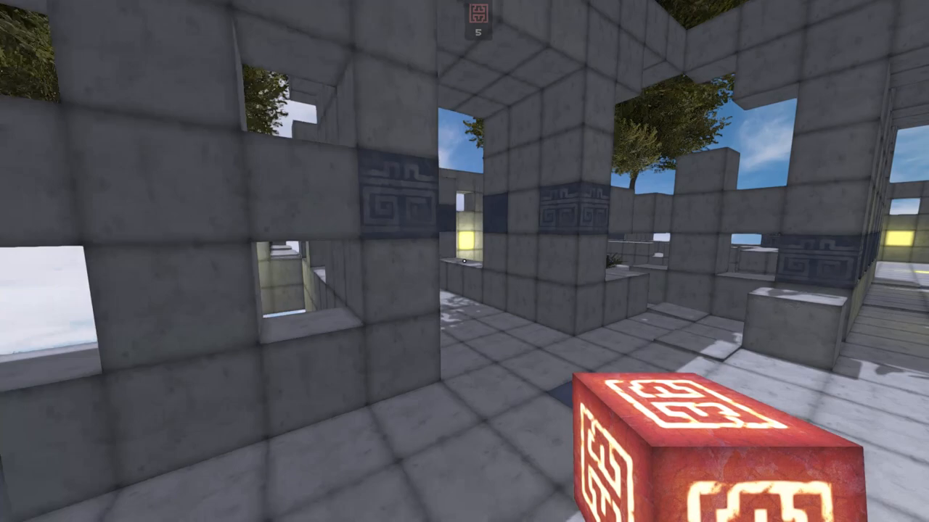
mouse_move(464, 261)
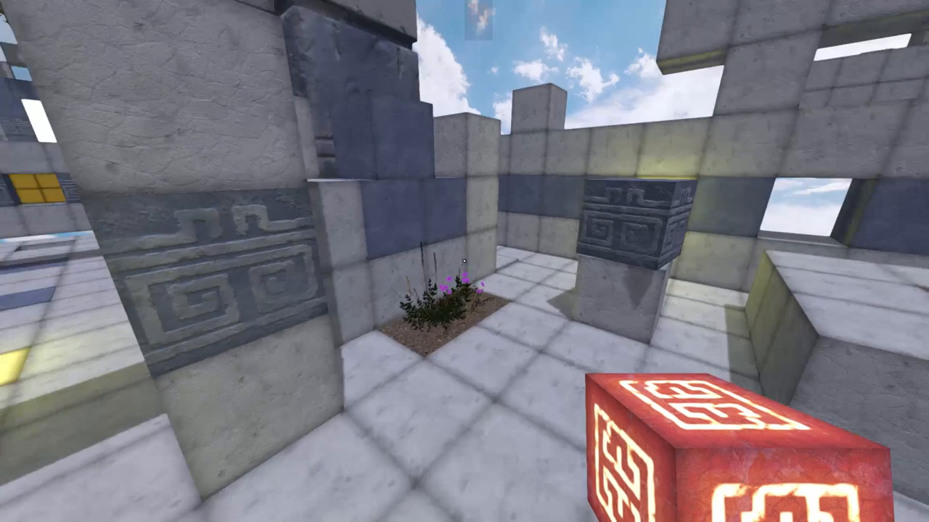
mouse_move(465, 261)
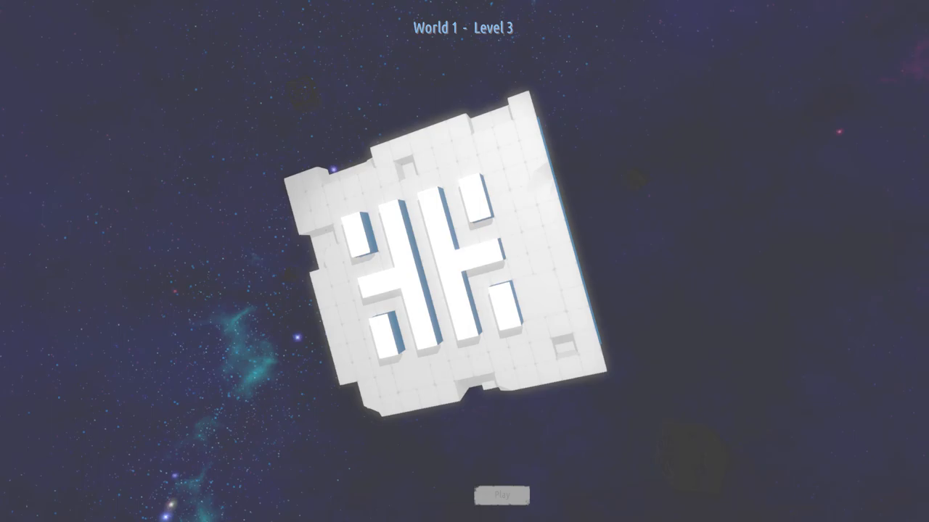
Step: Start playing World 1 - Level 3 from its intro screen
click(502, 496)
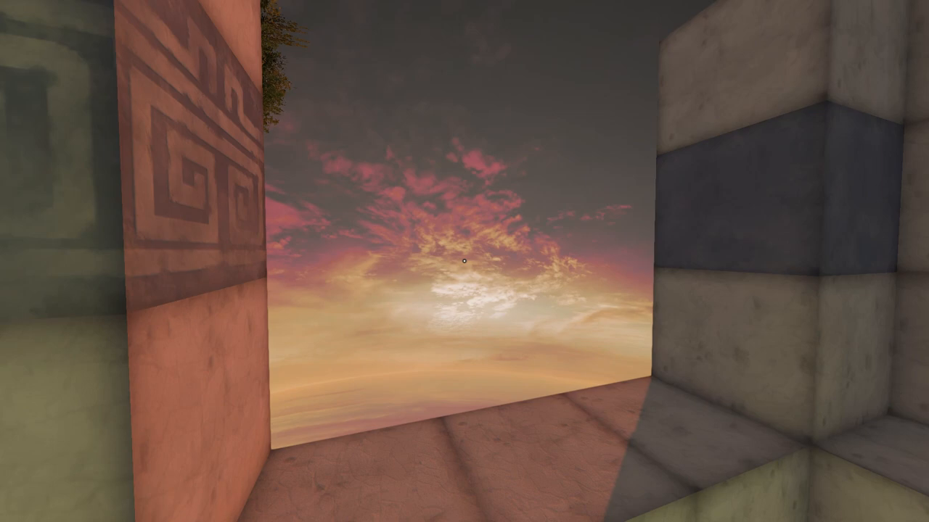
mouse_move(465, 261)
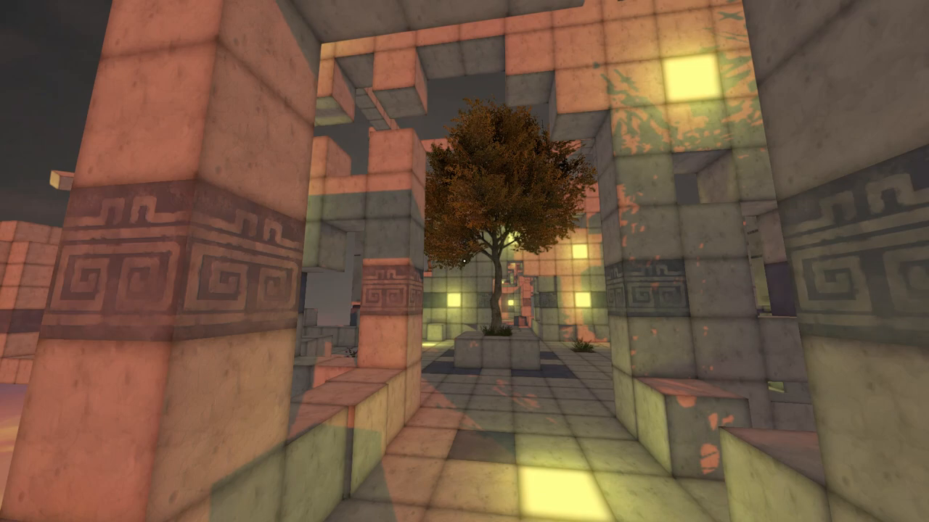
mouse_move(464, 261)
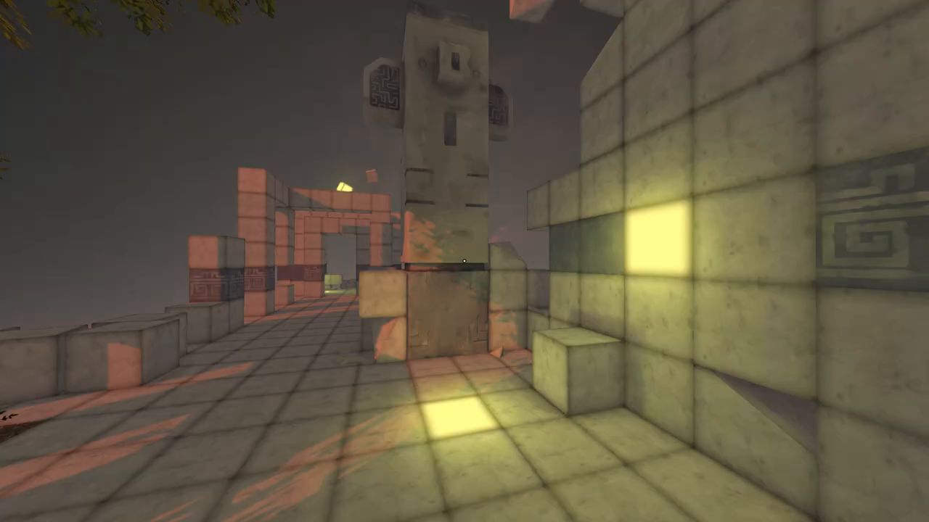
mouse_move(464, 261)
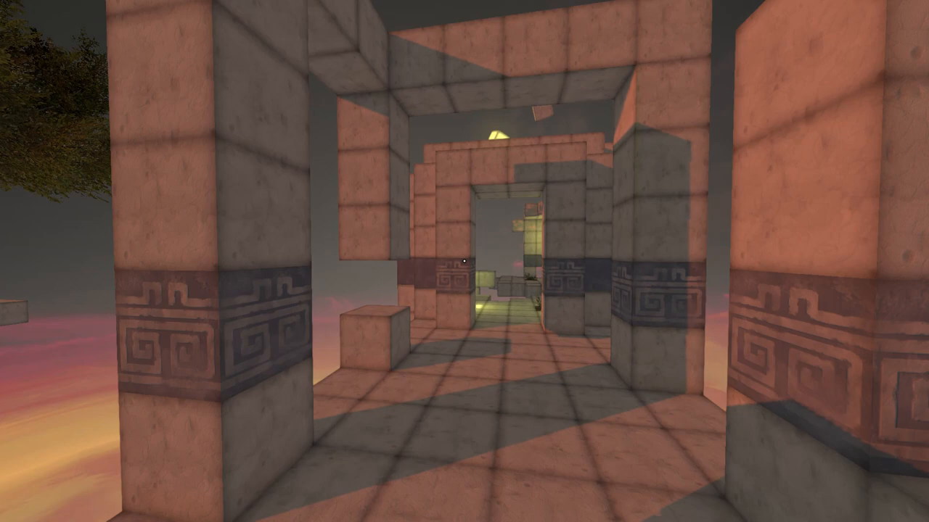
mouse_move(464, 261)
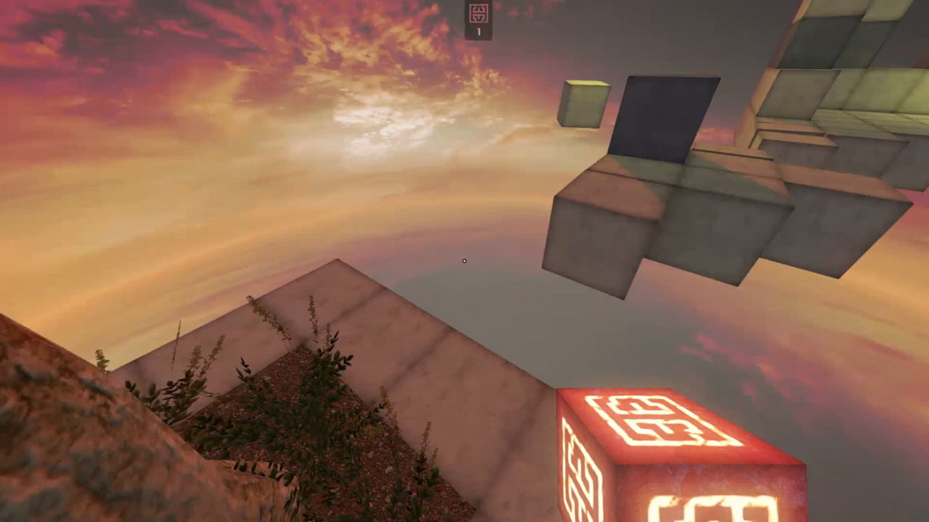
mouse_move(465, 261)
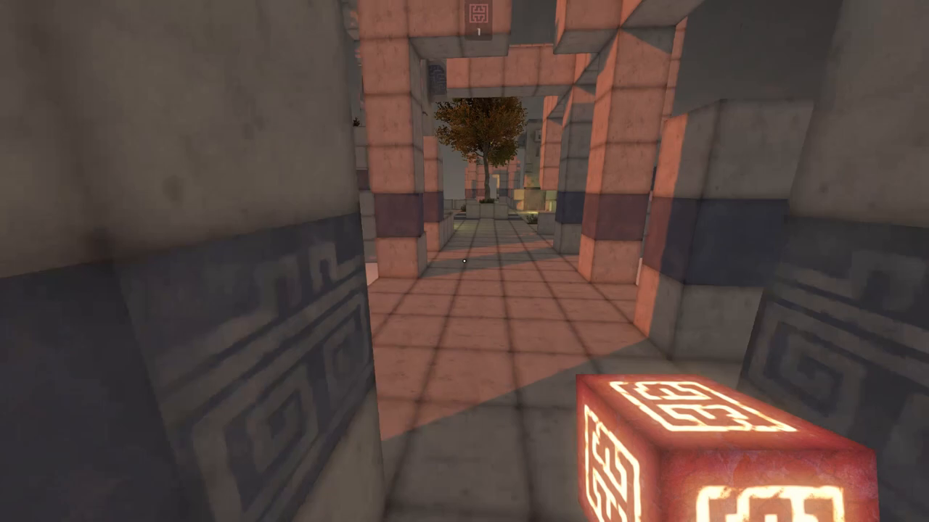
mouse_move(464, 261)
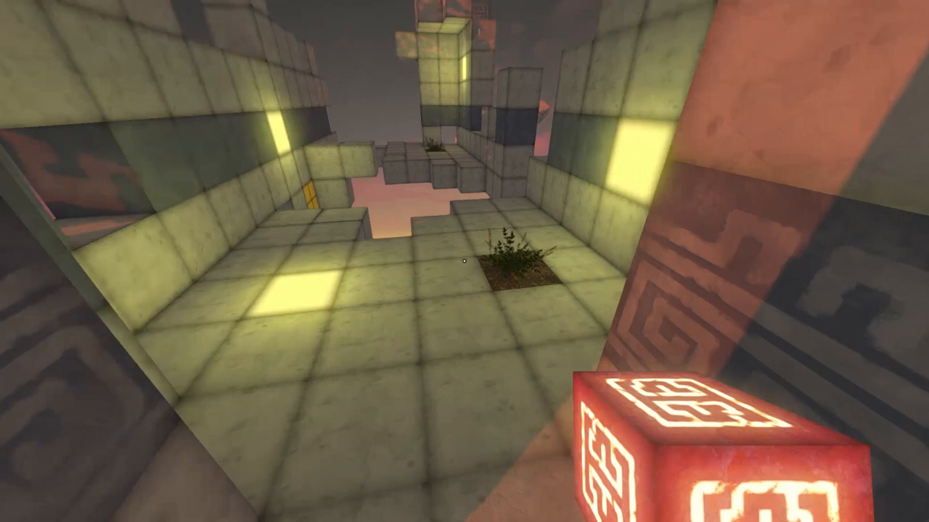
mouse_move(465, 261)
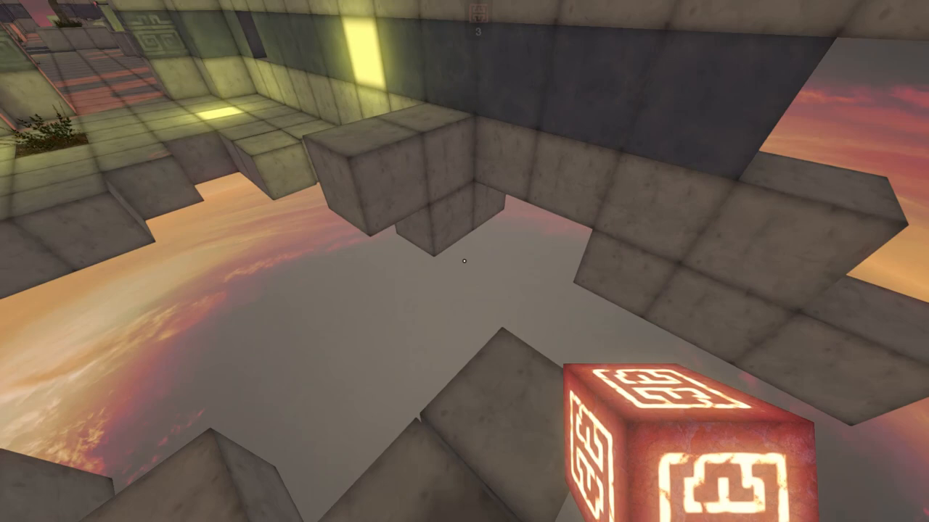
mouse_move(464, 261)
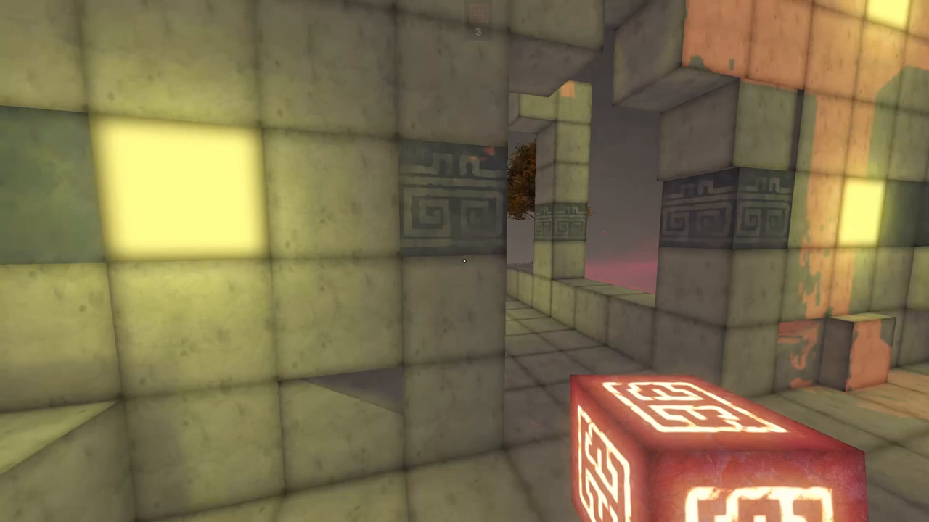
mouse_move(465, 262)
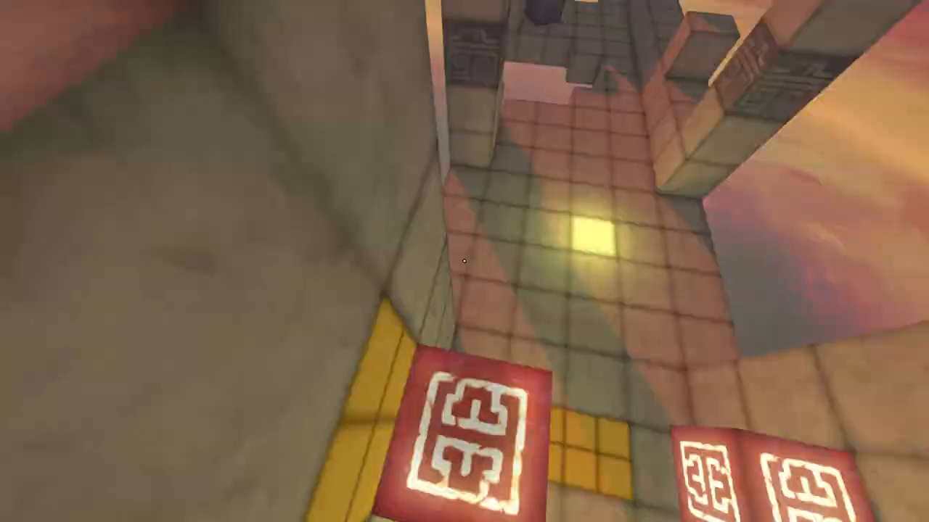
mouse_move(464, 261)
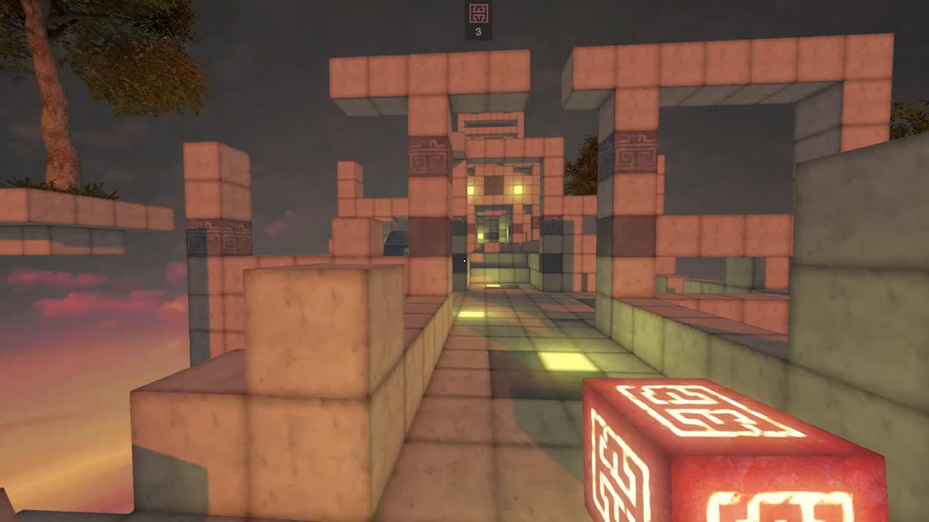
Step: Move forward up the stone walls toward the ledge overlooking the white exit portal
key(w)
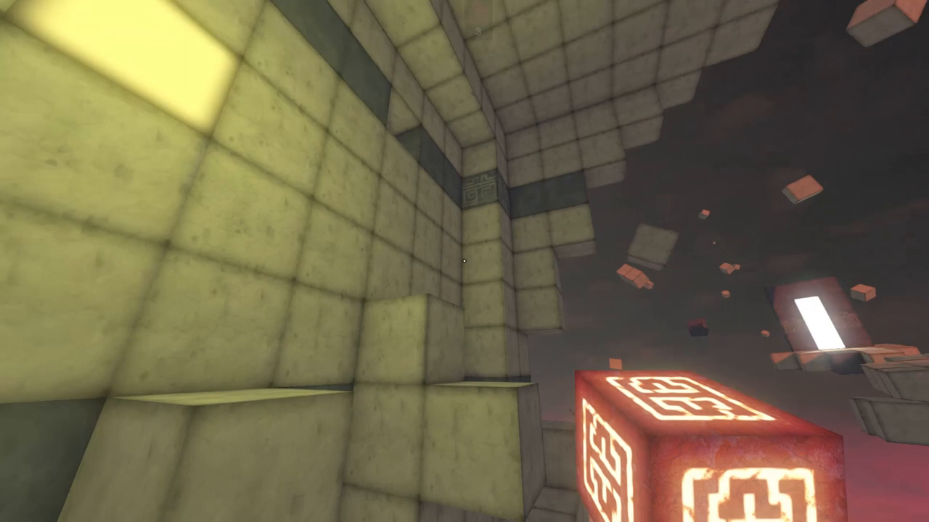
mouse_move(464, 261)
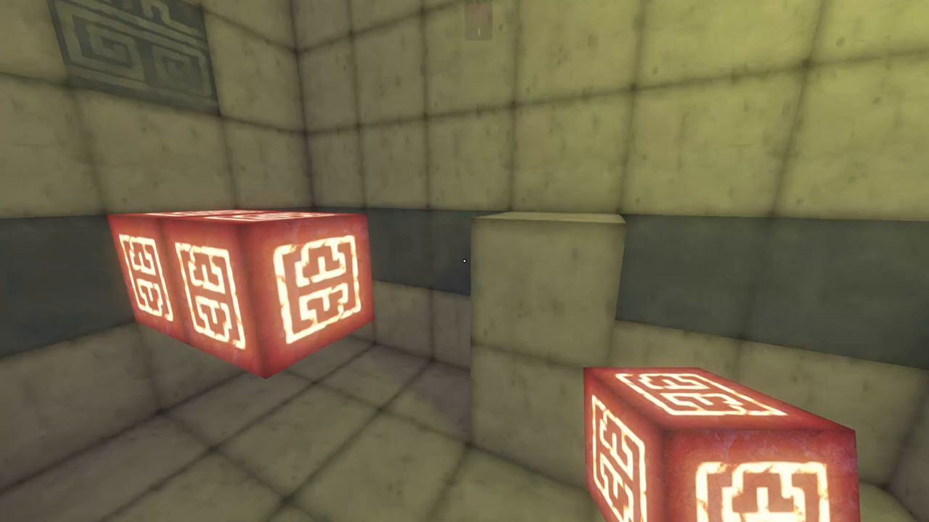
mouse_move(465, 261)
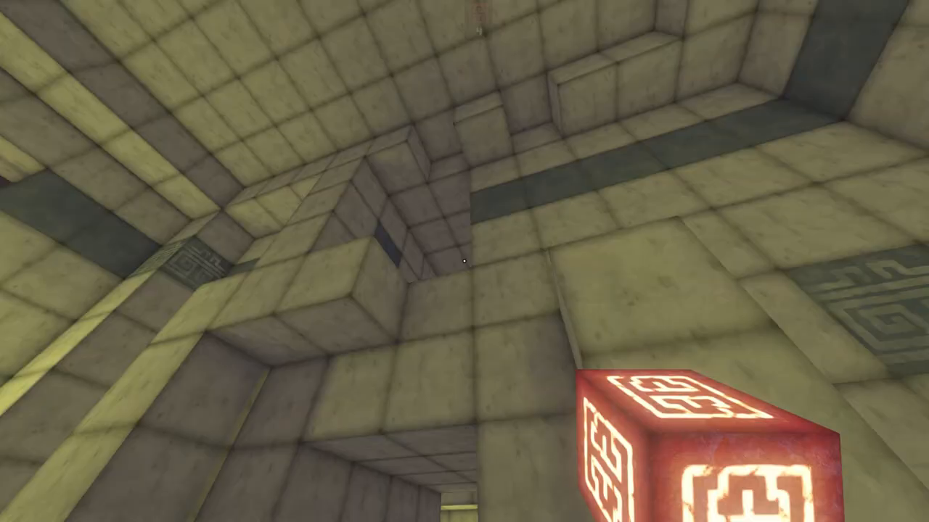
mouse_move(464, 261)
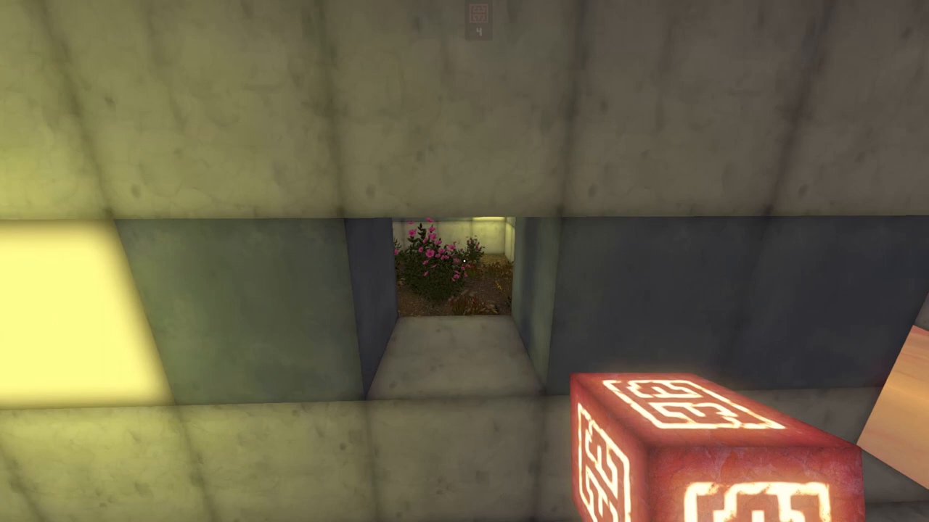
mouse_move(464, 261)
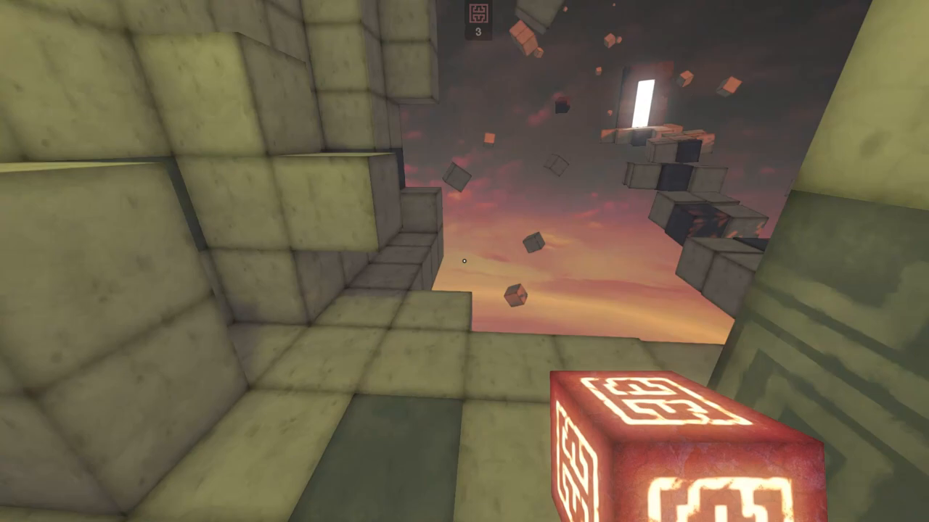
mouse_move(465, 261)
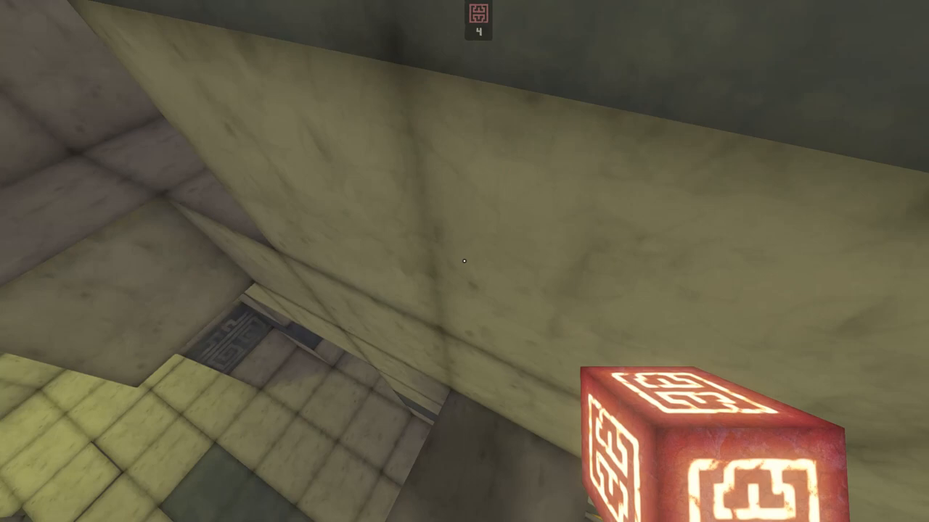
mouse_move(464, 261)
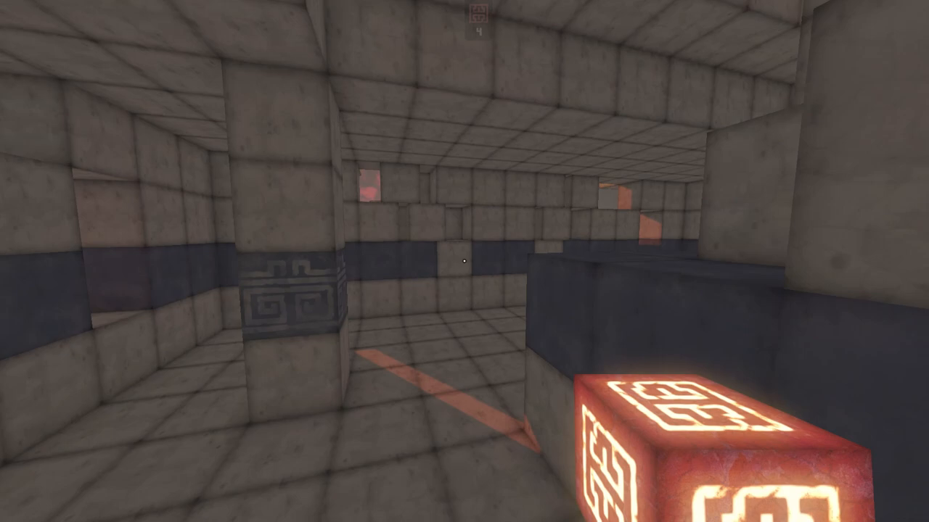
mouse_move(465, 261)
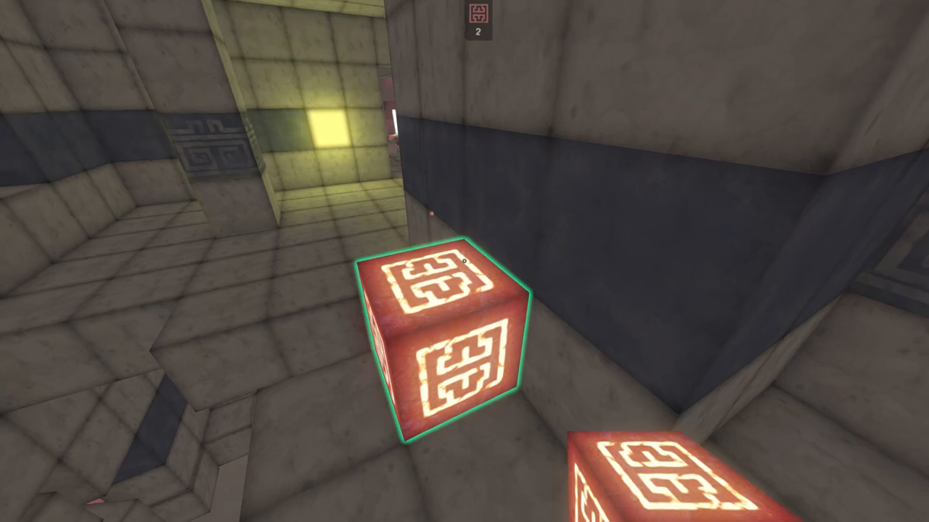
mouse_move(465, 261)
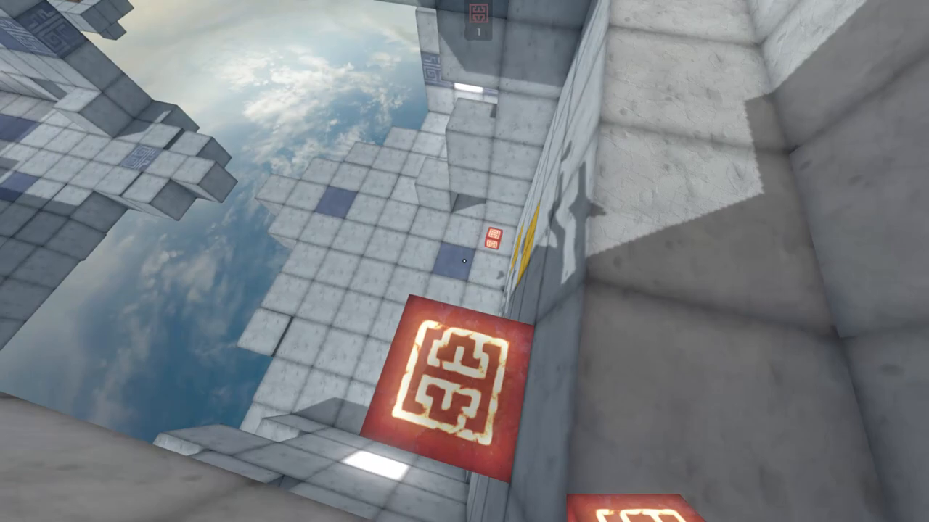
mouse_move(465, 261)
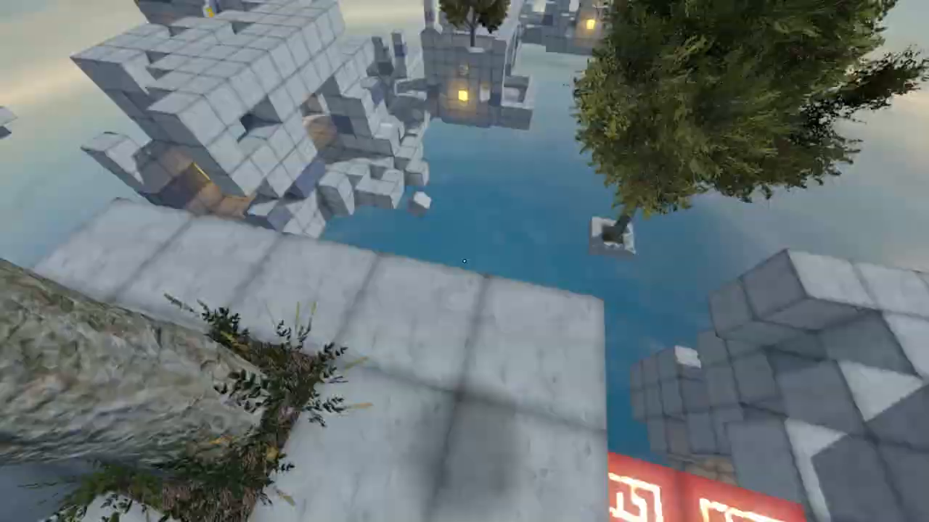
mouse_move(464, 261)
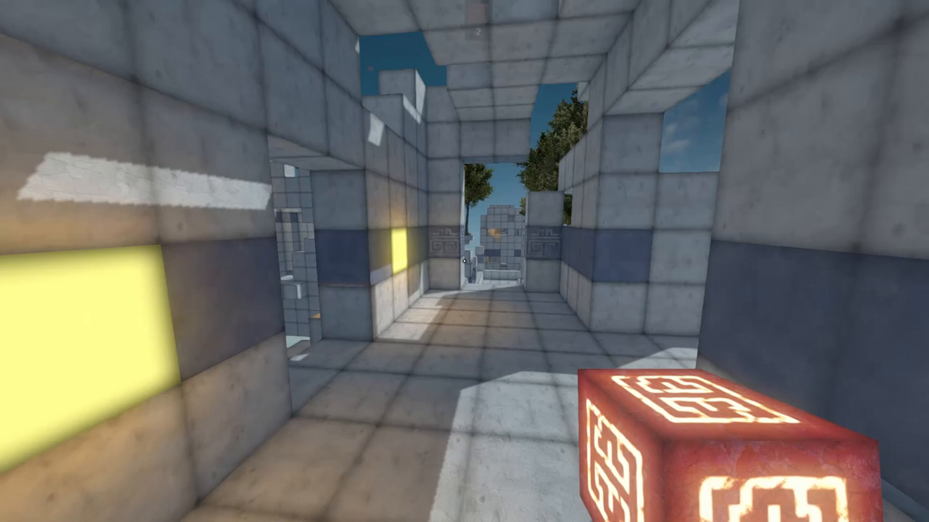
mouse_move(464, 261)
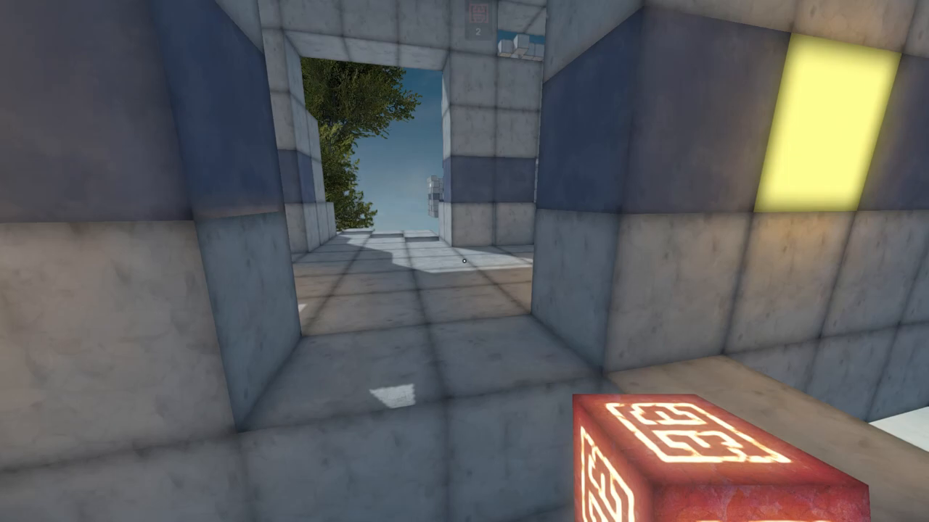